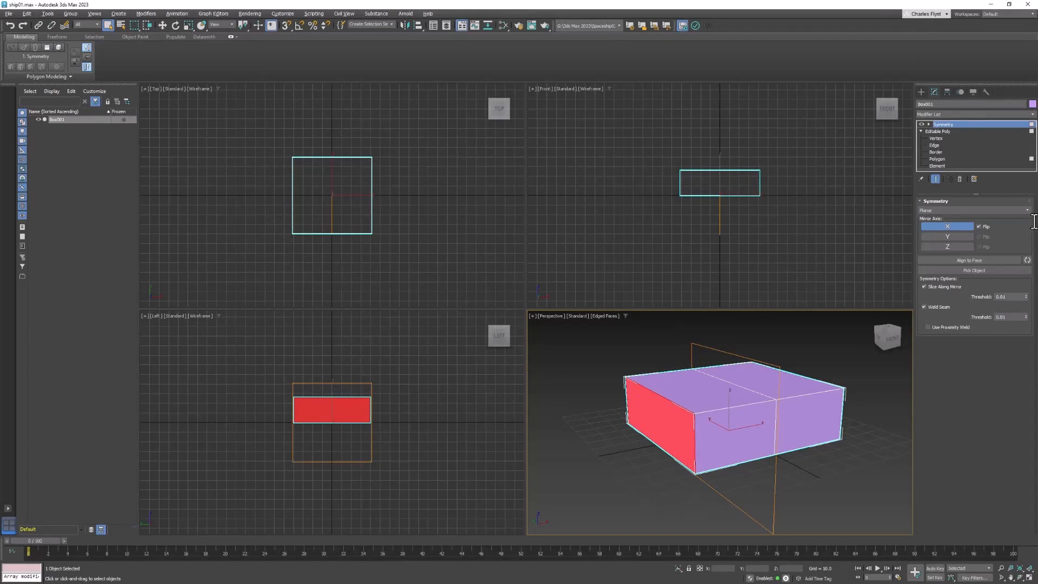
pyautogui.moveTo(813, 421)
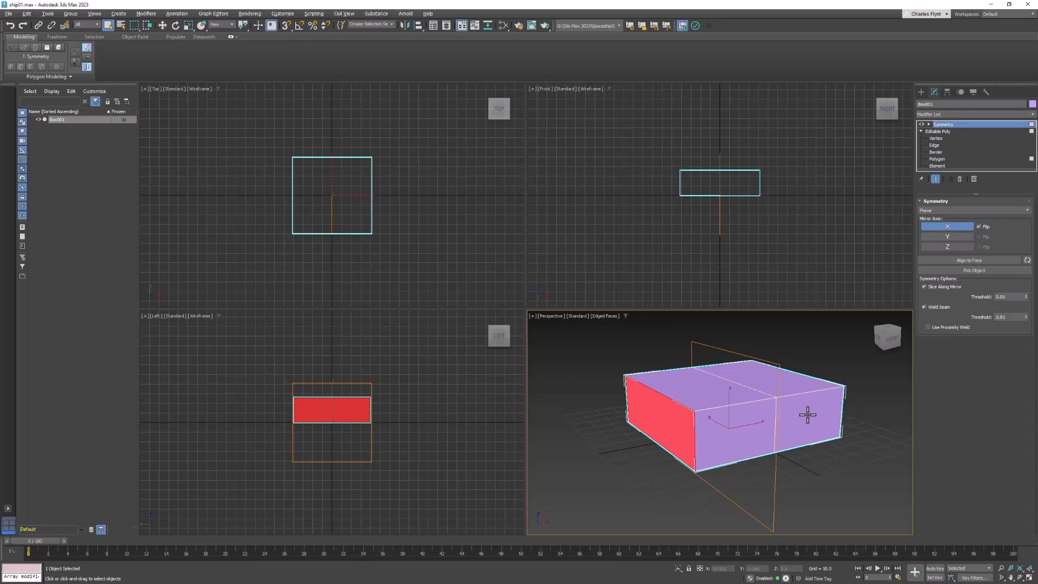
pyautogui.moveTo(515, 485)
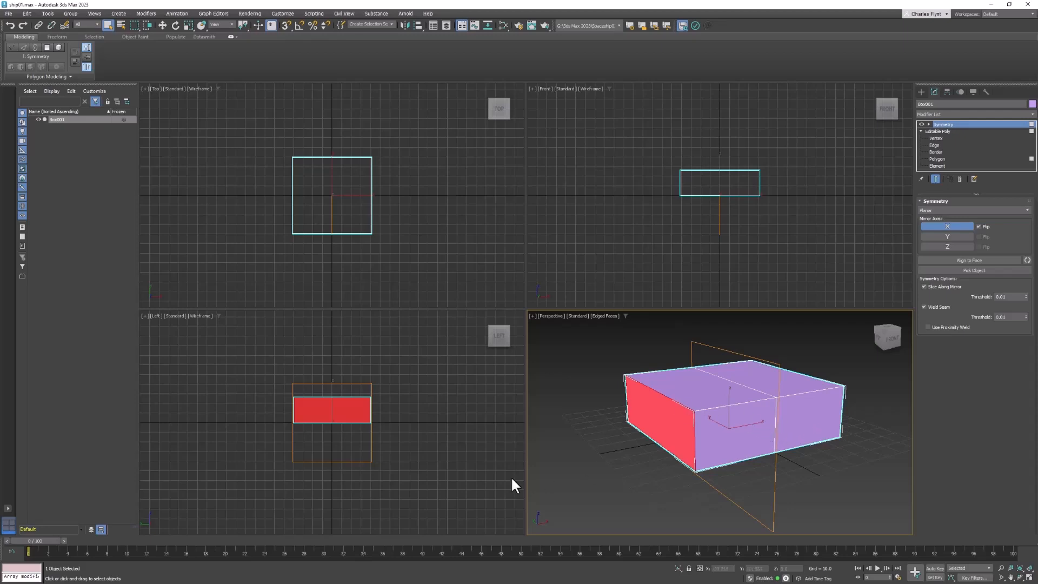
pyautogui.moveTo(902, 205)
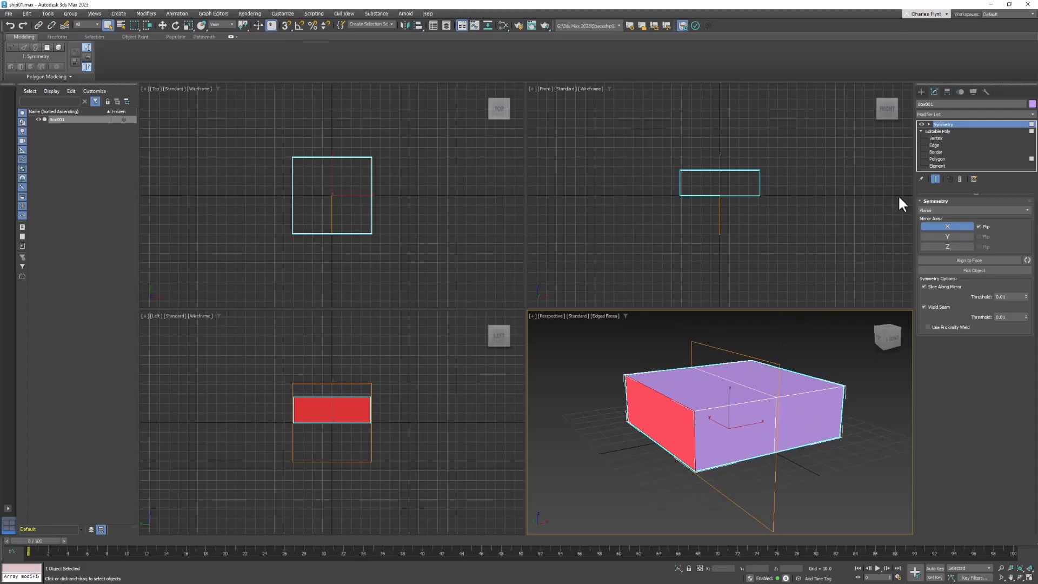
pyautogui.moveTo(959, 152)
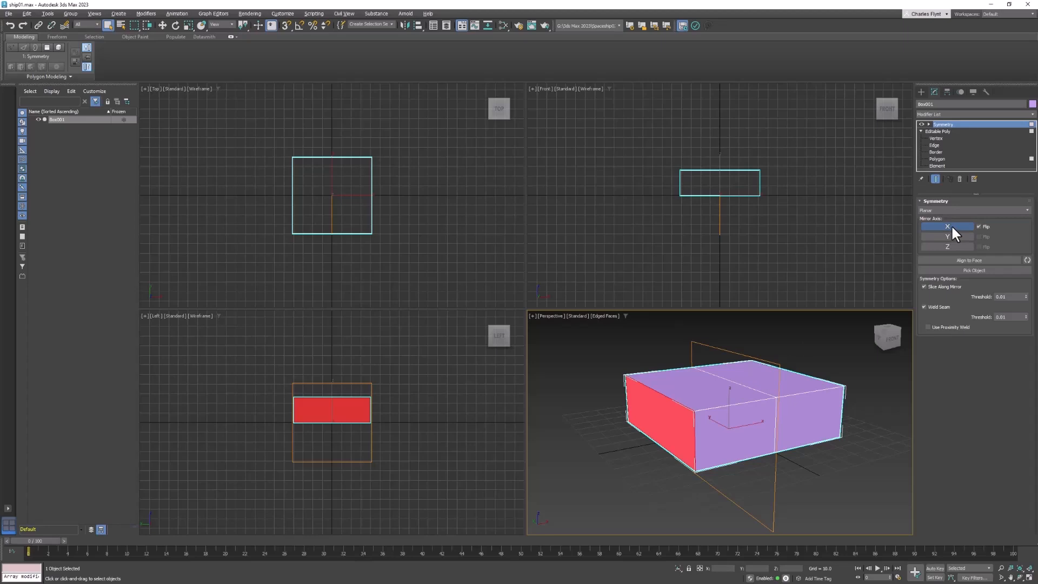
# - Flip the Symmetry mirror side and back, then enter Polygon level of Editable Poly
pyautogui.click(979, 226)
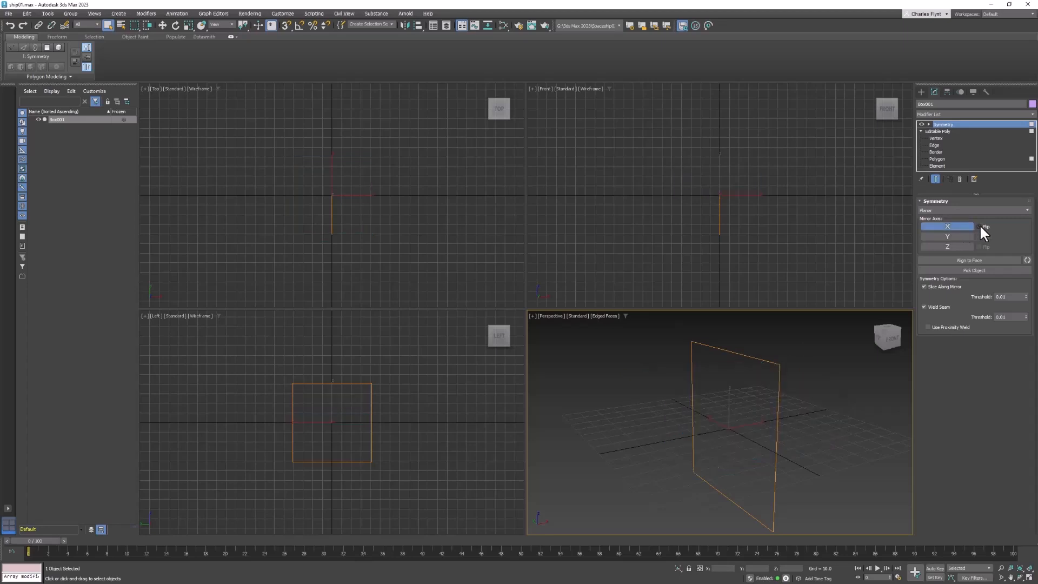
pyautogui.click(980, 226)
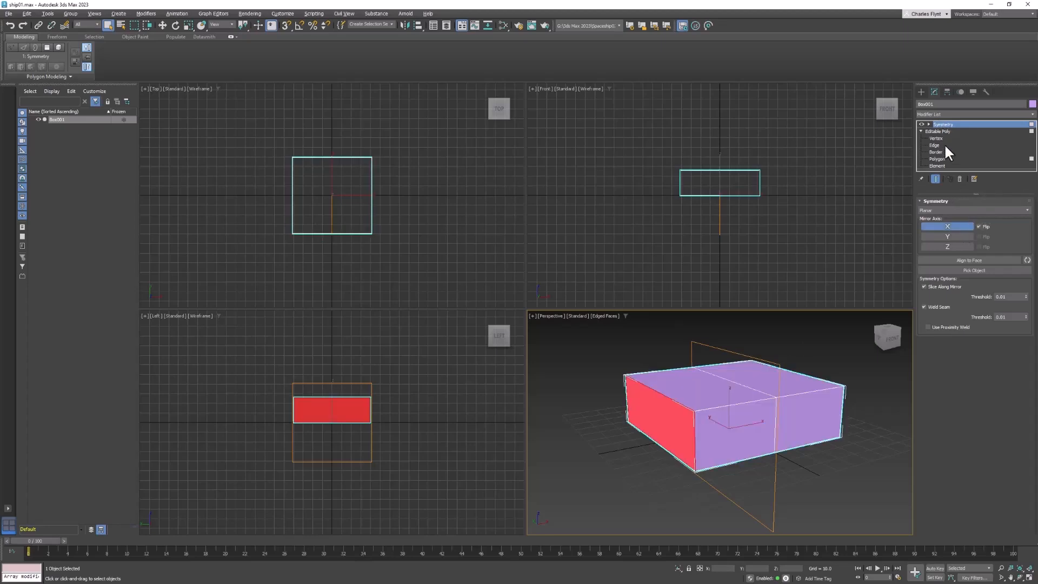
pyautogui.click(937, 159)
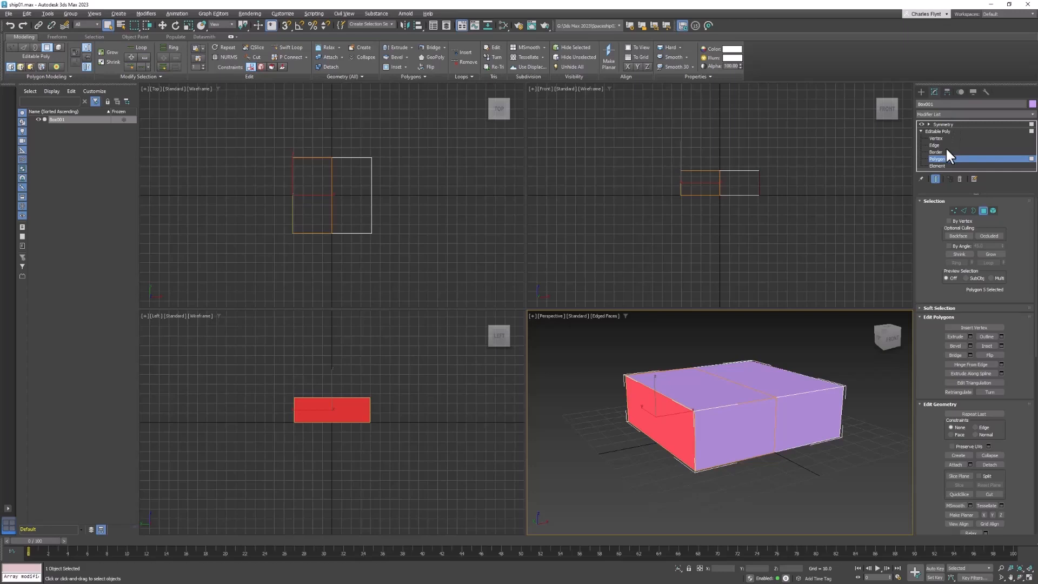
pyautogui.moveTo(949, 174)
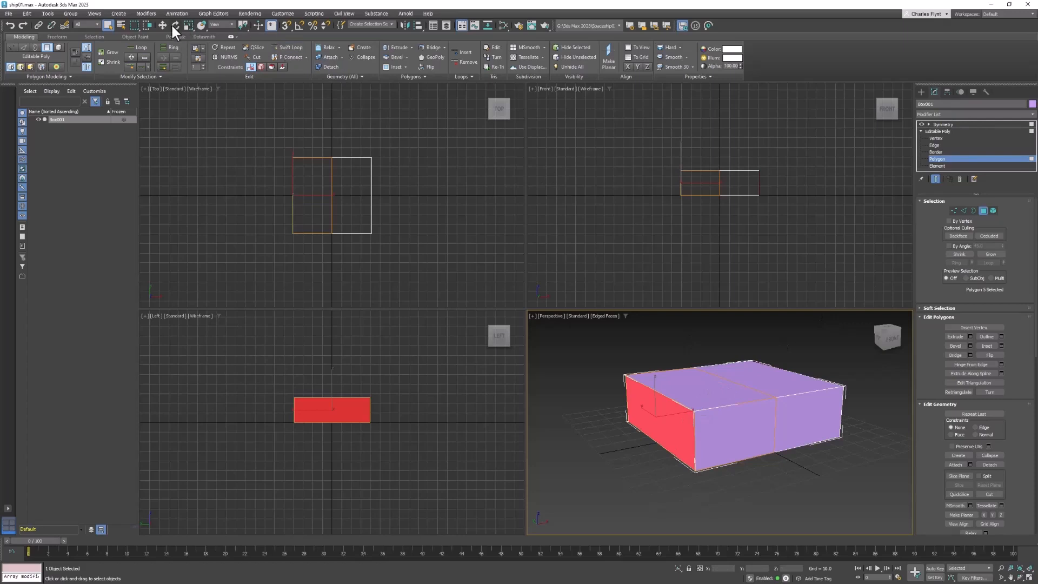
# - Scale the box's selected geometry to give the hull a six-sided footprint from above
pyautogui.click(162, 25)
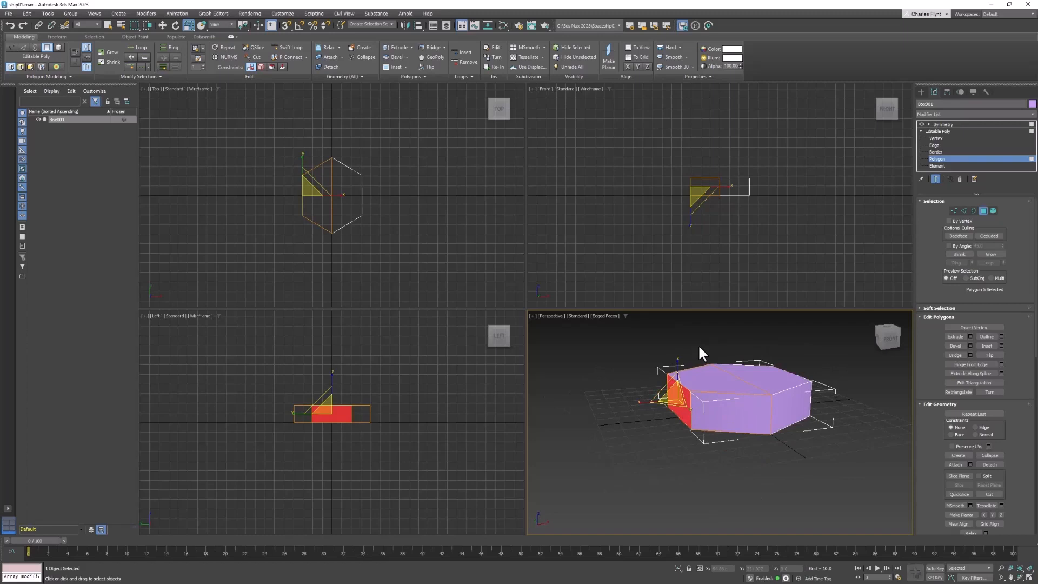
# - Extrude the selected end faces from the quad menu to start the tapered nose and tail
pyautogui.rightClick(702, 353)
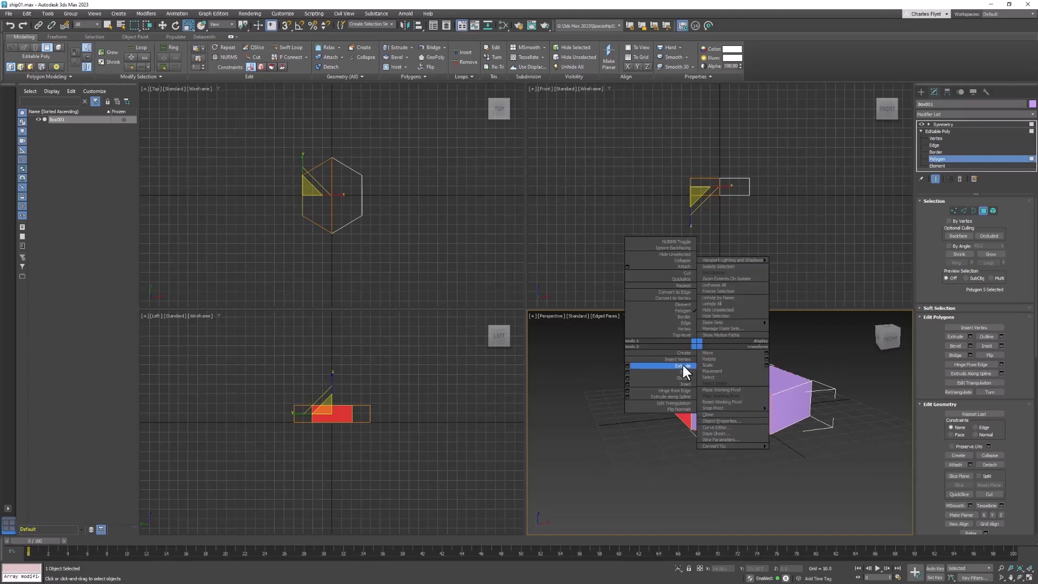
pyautogui.moveTo(684, 369)
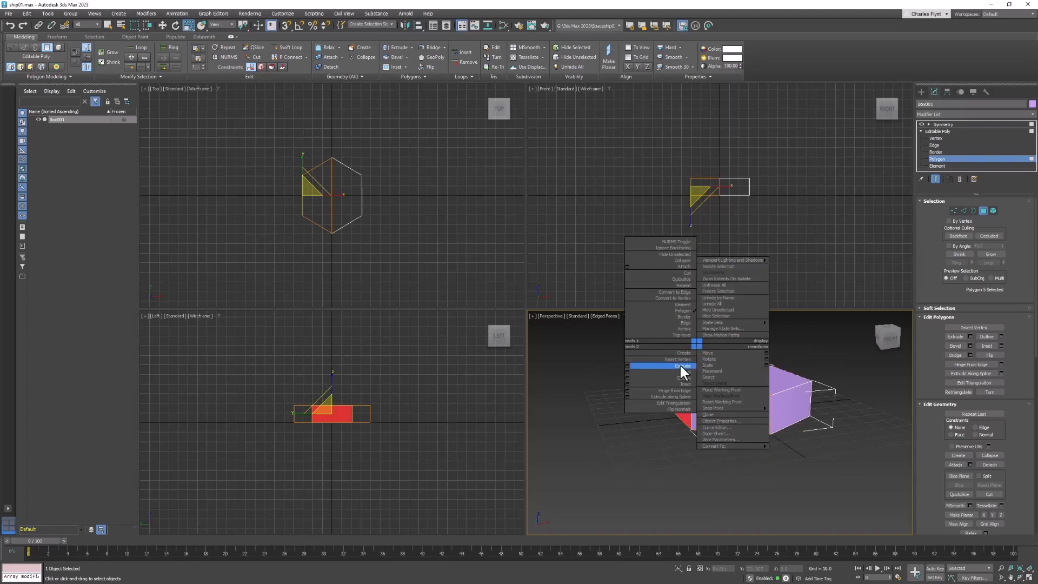
pyautogui.click(681, 366)
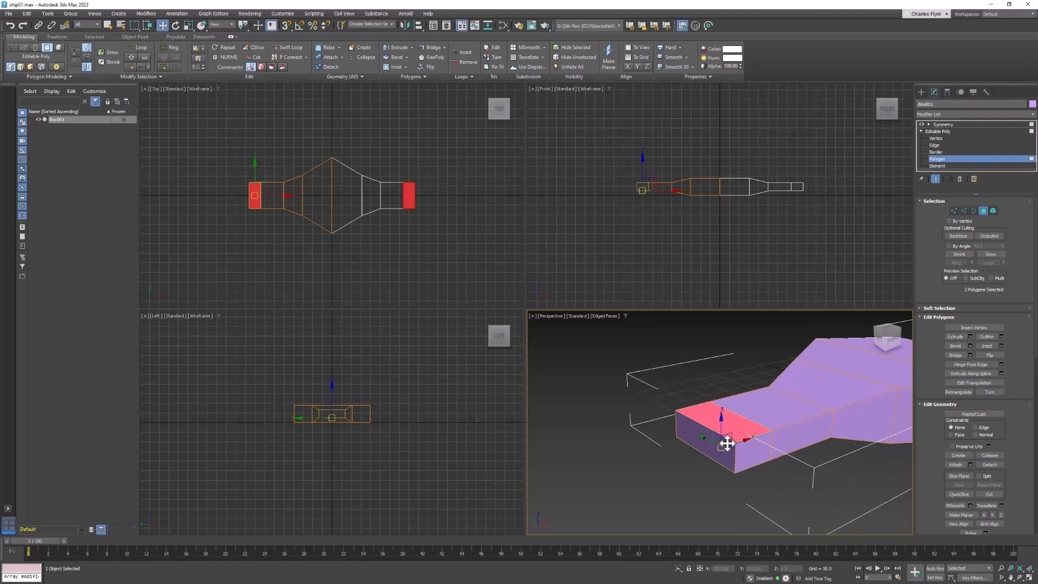
pyautogui.click(712, 440)
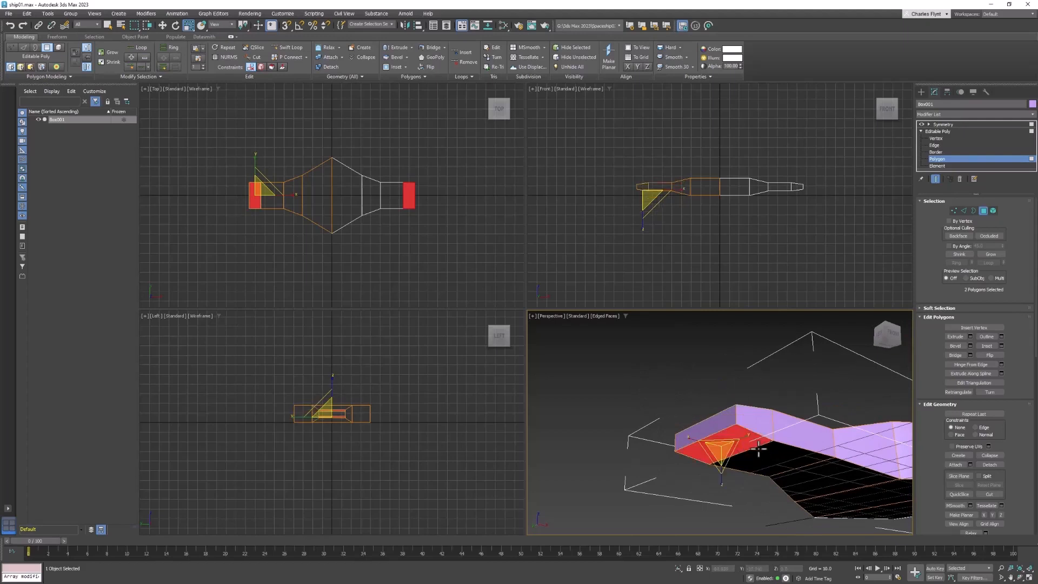
pyautogui.rightClick(758, 450)
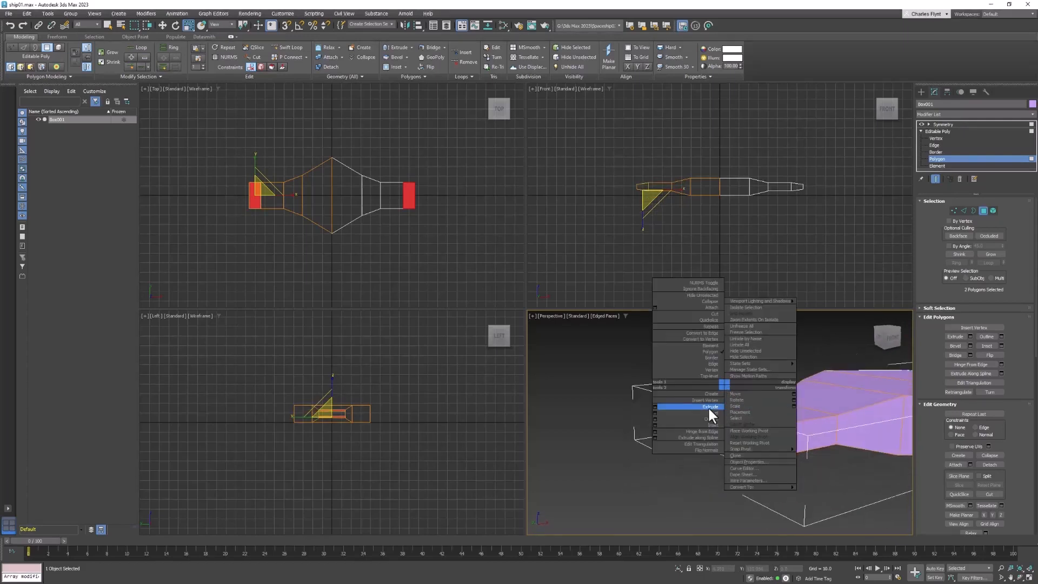
pyautogui.click(709, 406)
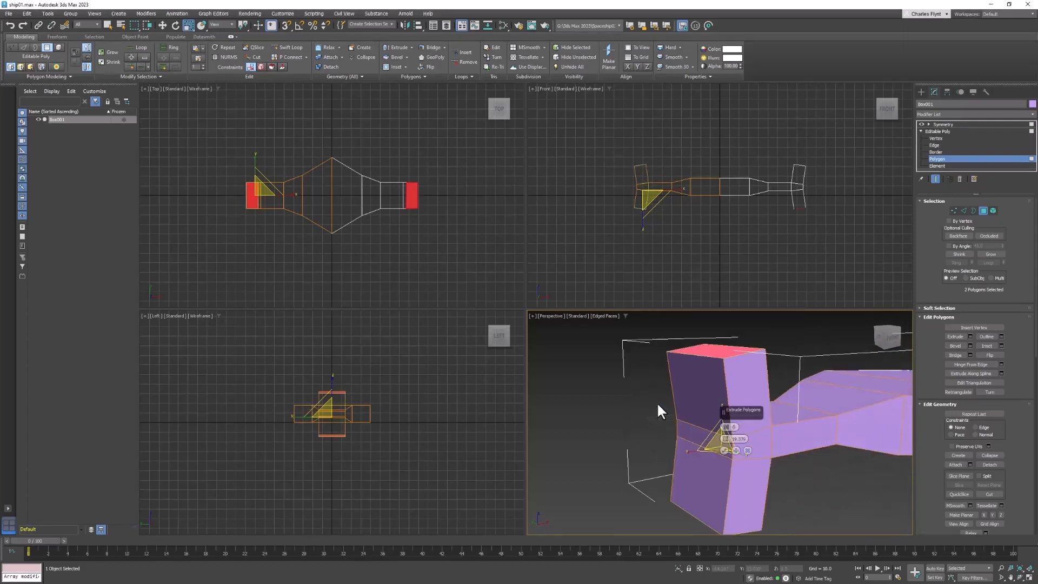
pyautogui.click(735, 431)
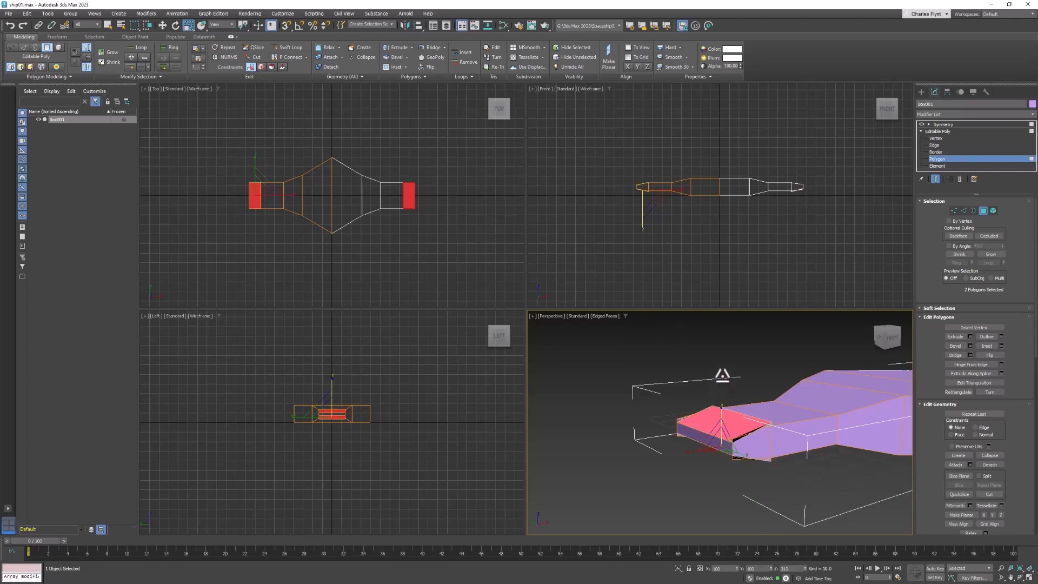
# - Extrude the end polygons from the quad menu to begin forming the engine pods
pyautogui.rightClick(738, 424)
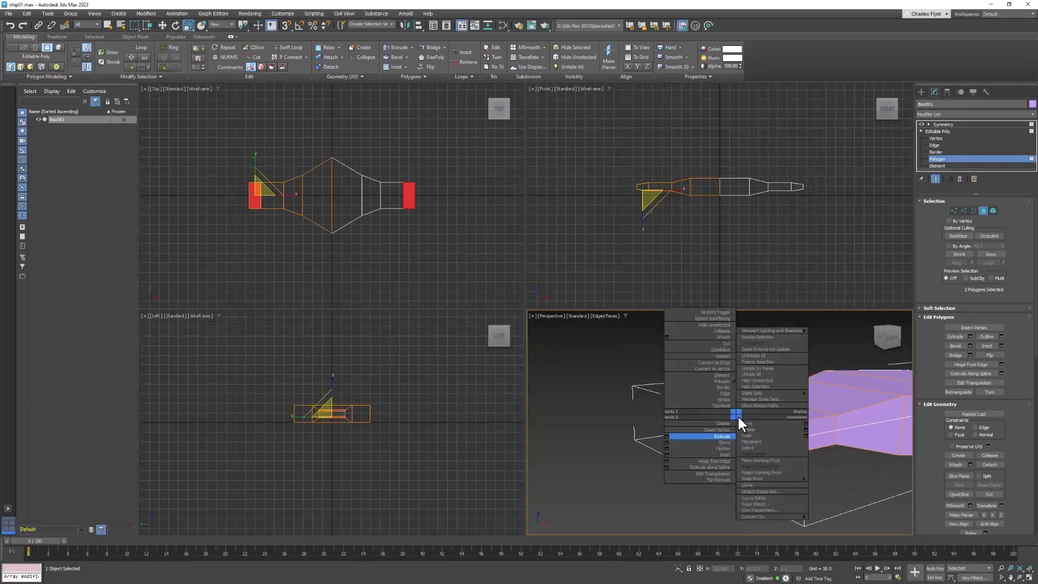
pyautogui.click(723, 436)
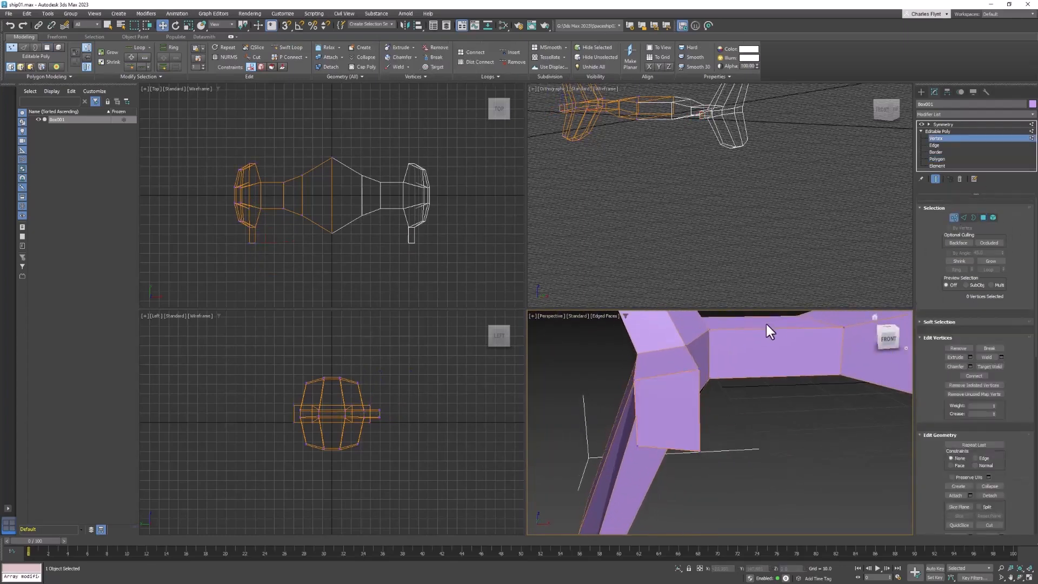
# - Return to polygon level and select the strut's square end face for editing
pyautogui.click(699, 361)
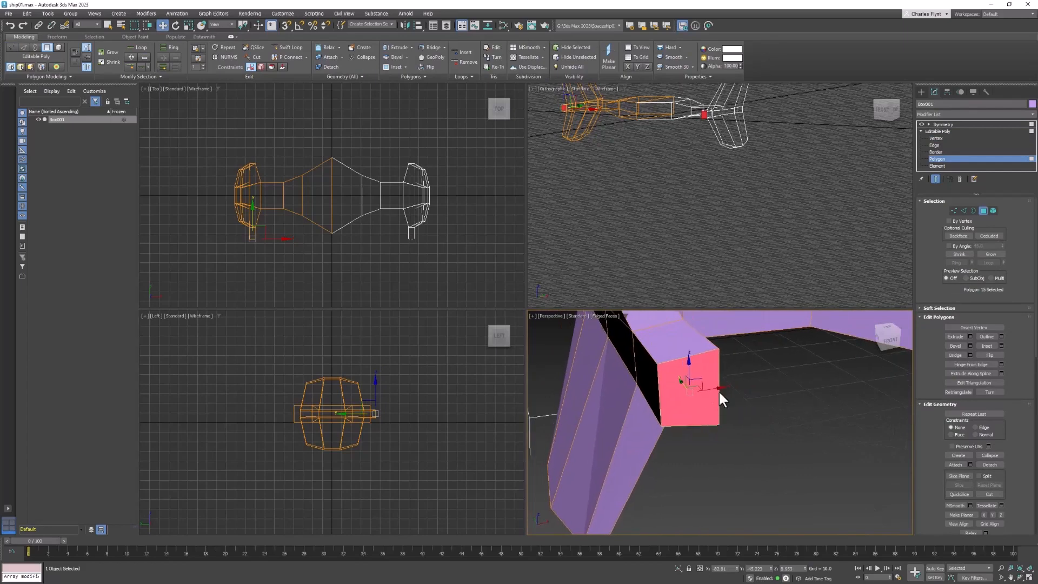
pyautogui.rightClick(720, 399)
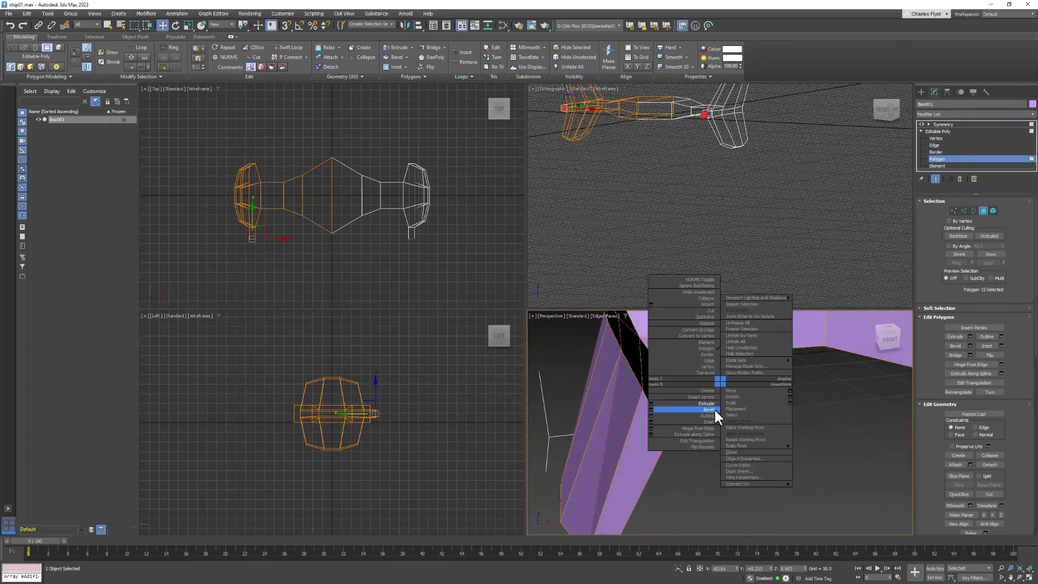
# - Inset the strut's end face and adjust its size, checking it at vertex level
pyautogui.click(706, 421)
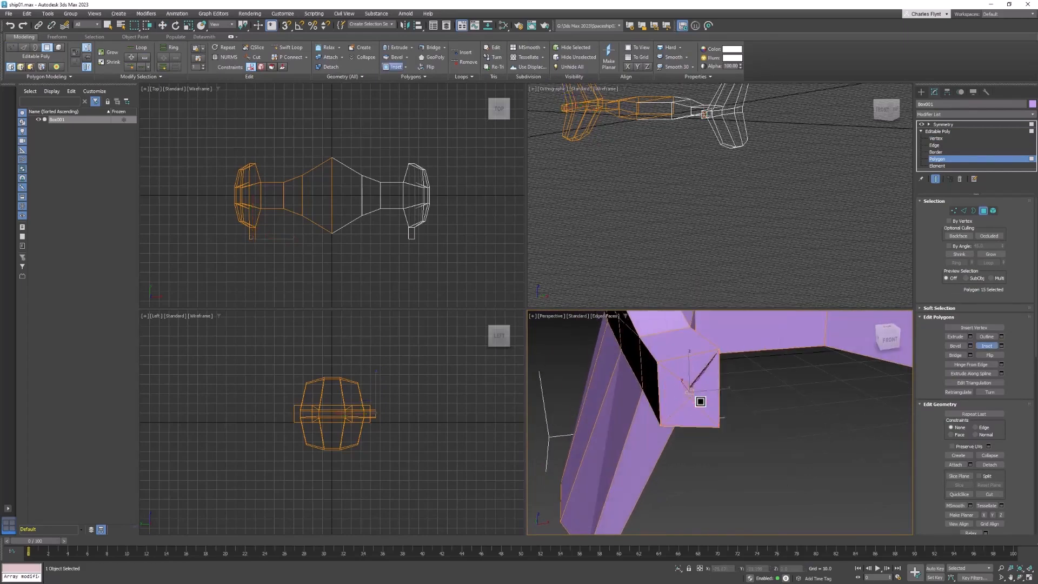
pyautogui.click(699, 401)
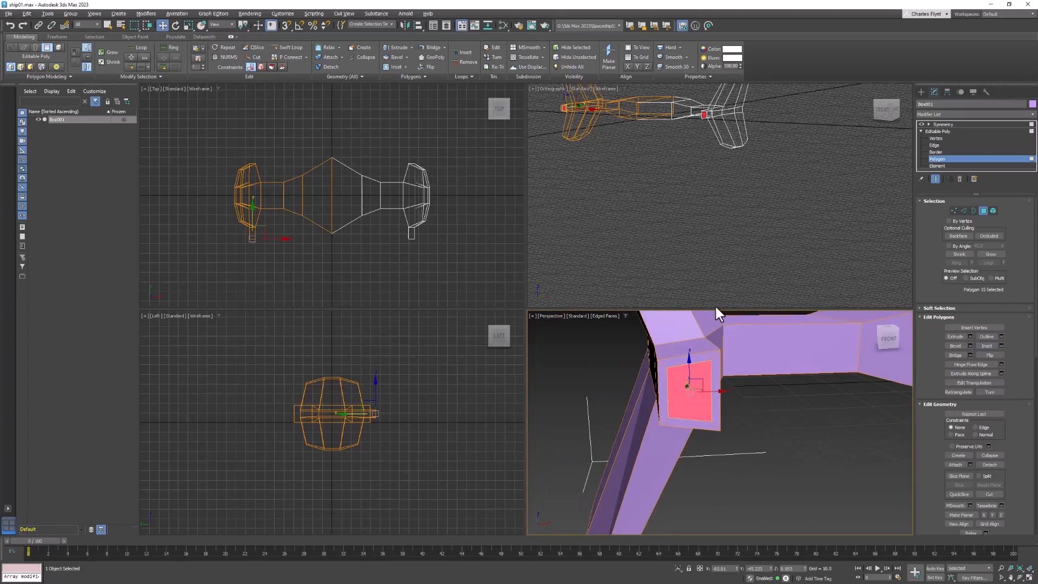
pyautogui.click(937, 138)
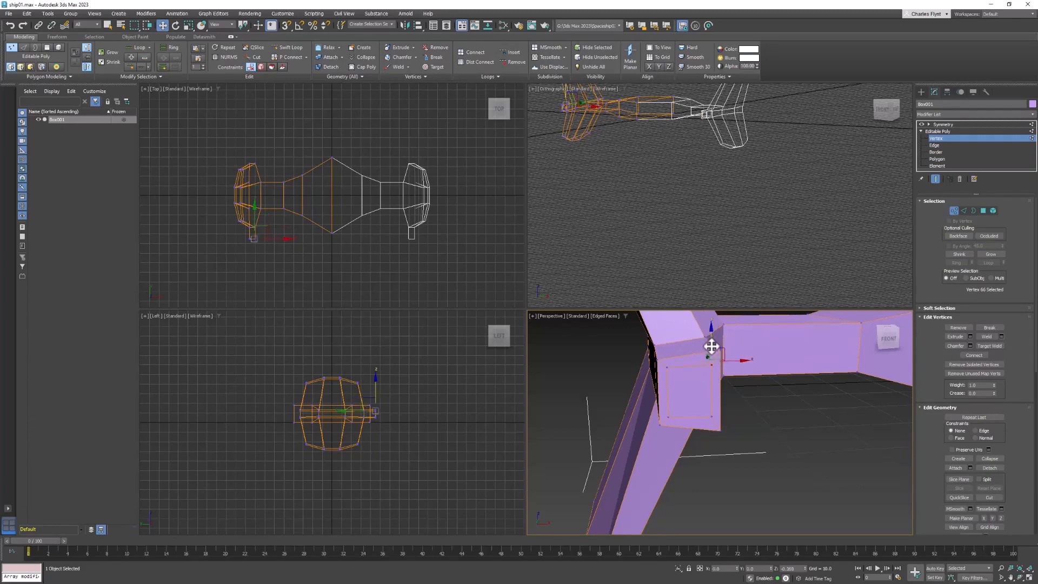
pyautogui.click(938, 159)
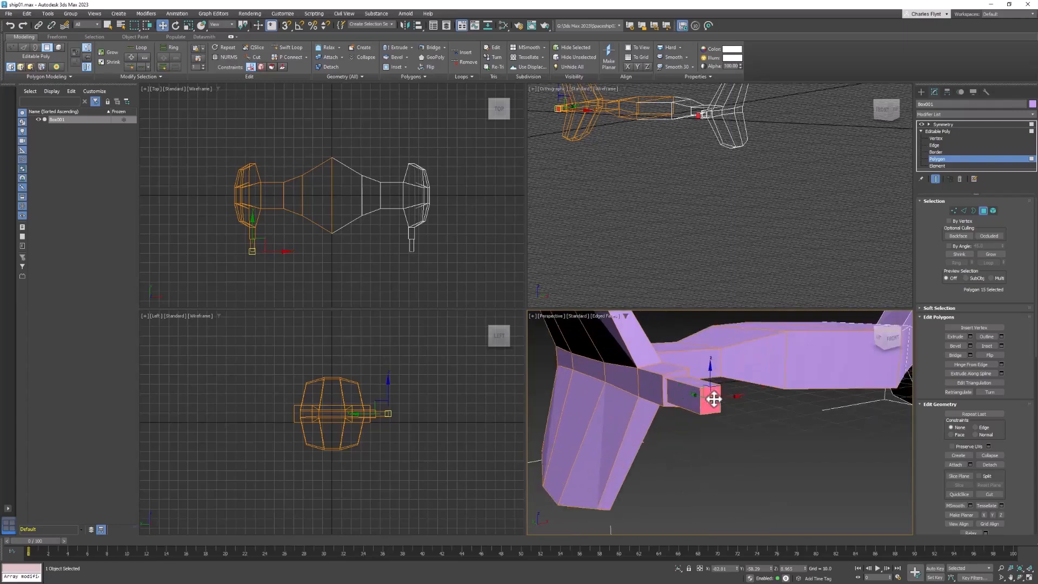
# - Inset the thin barrel's end face and push it inward to recess it
pyautogui.click(986, 345)
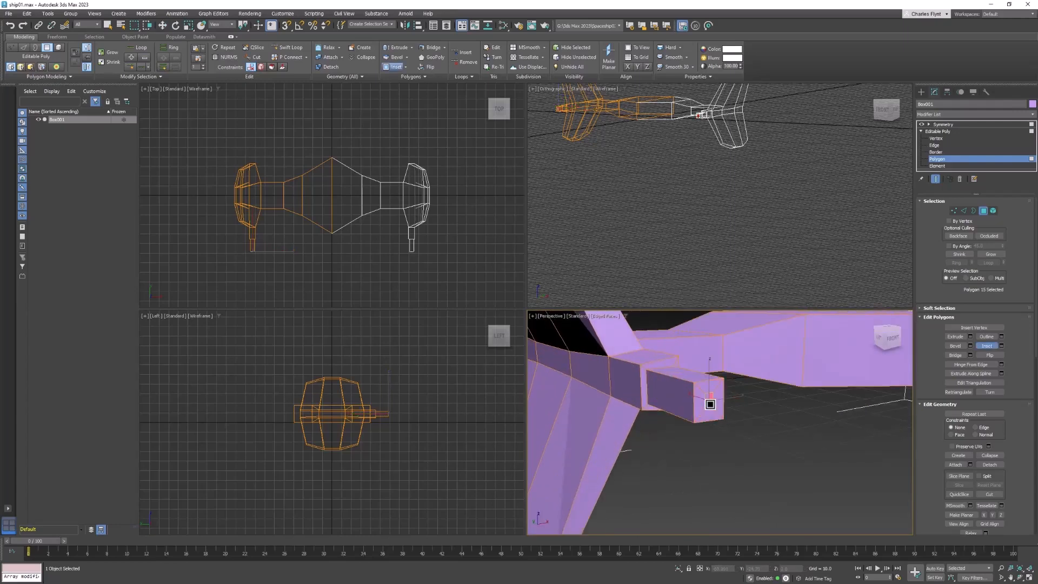
pyautogui.click(709, 404)
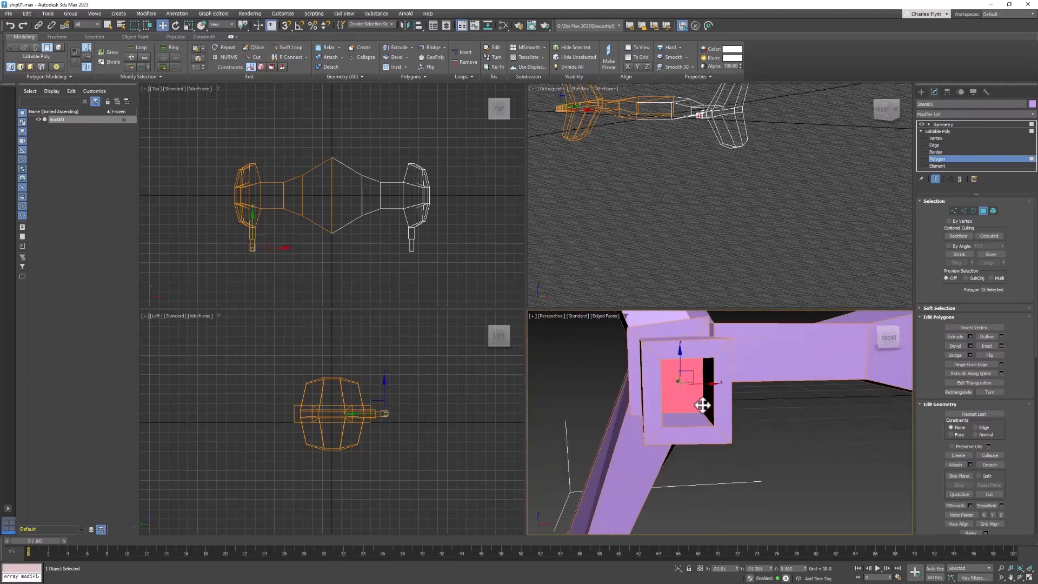
pyautogui.click(987, 345)
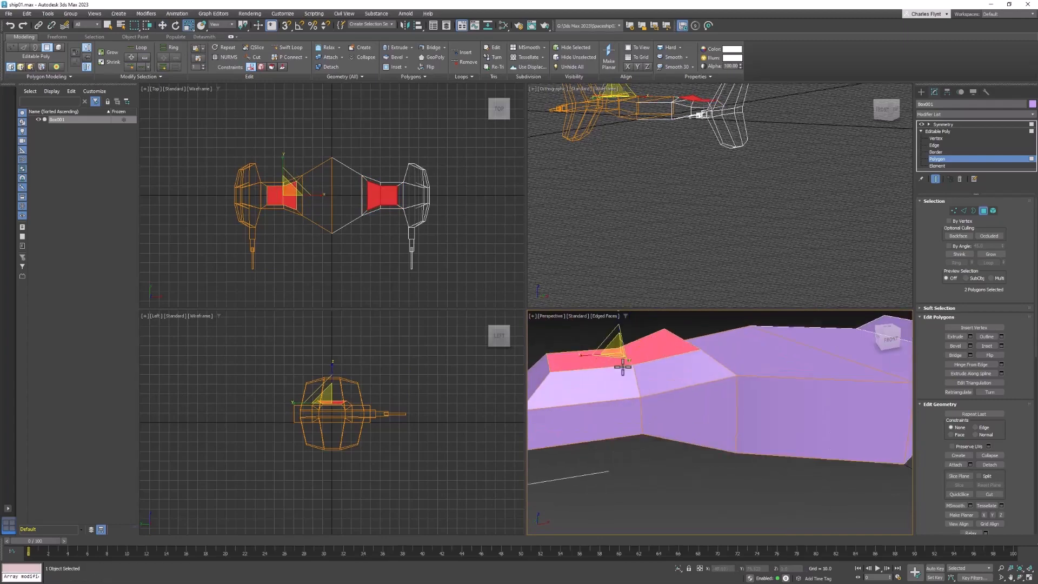
# - Inset the top faces of both pods, then recess them into square engine intakes
pyautogui.rightClick(624, 367)
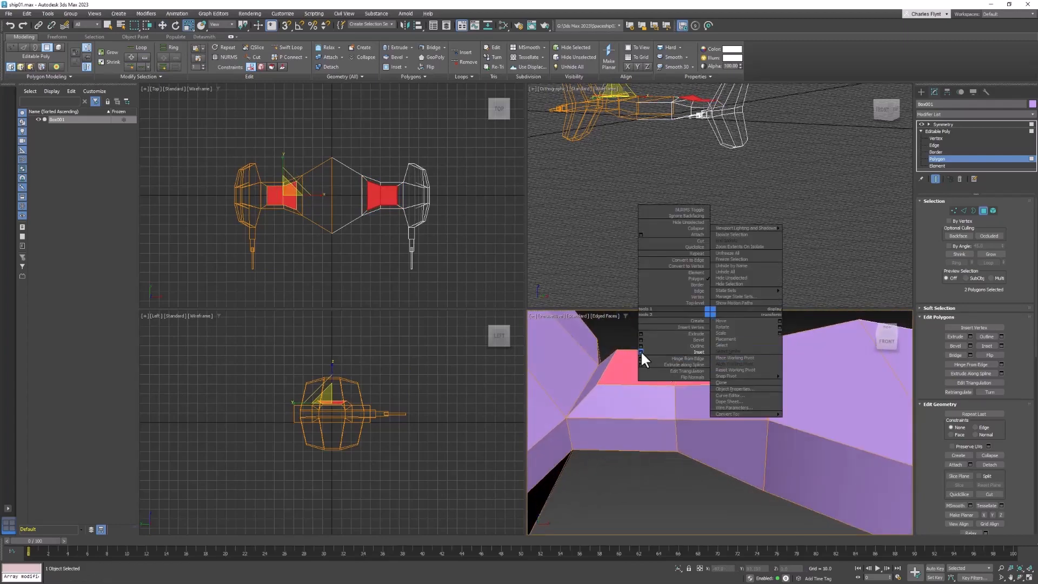
pyautogui.click(696, 351)
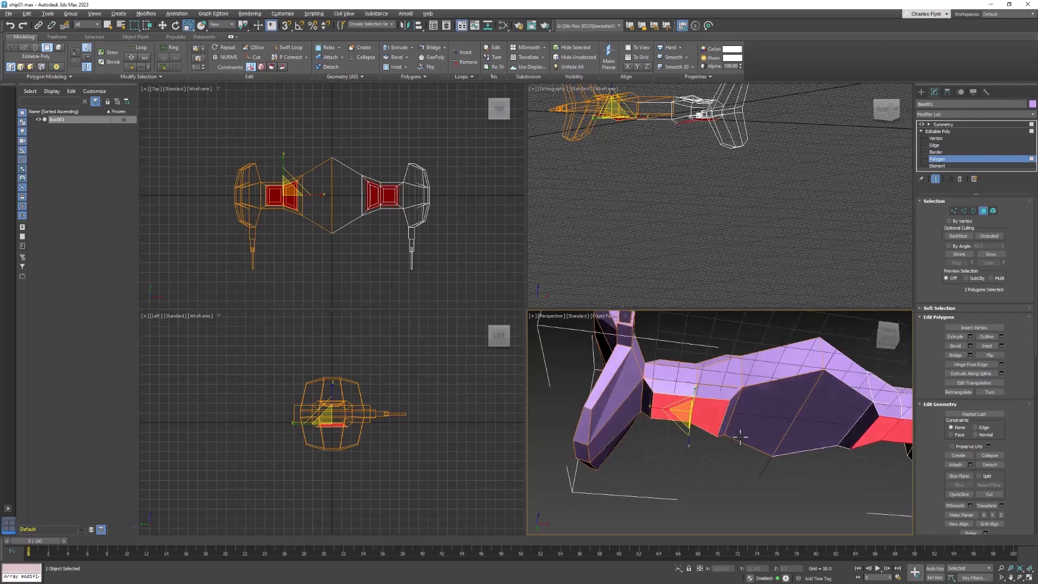
pyautogui.rightClick(653, 421)
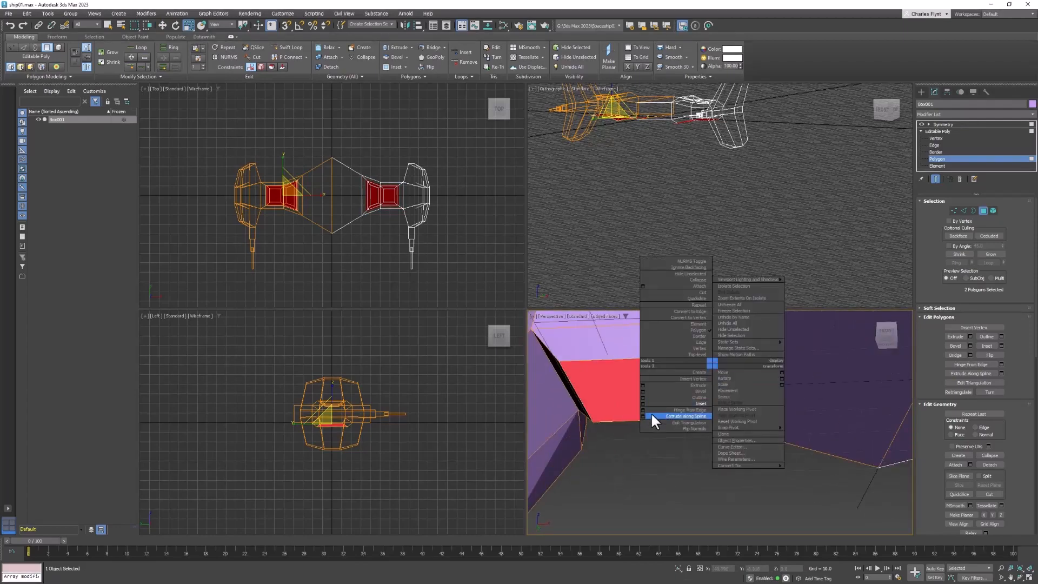
pyautogui.click(682, 415)
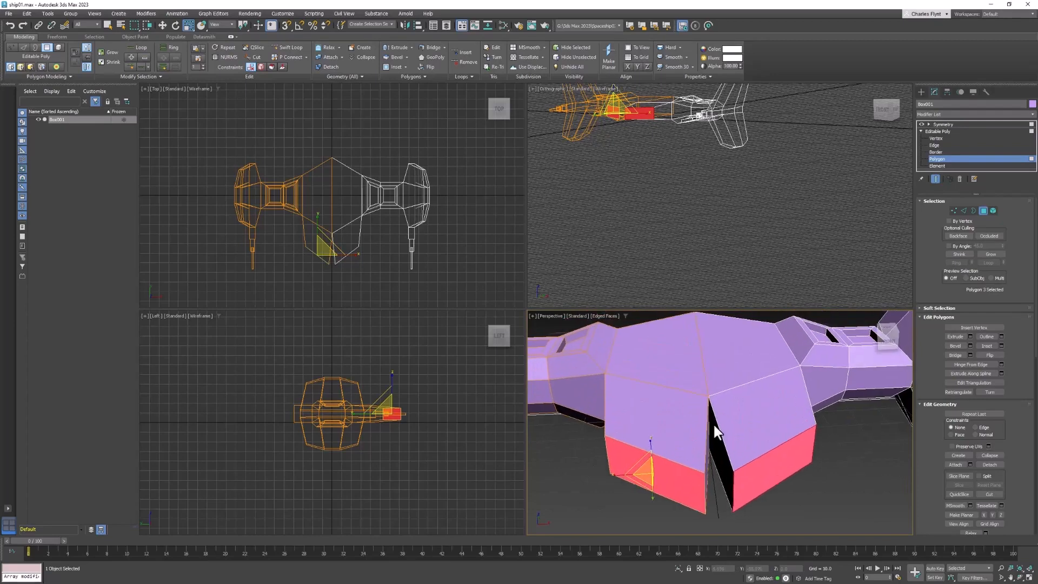
pyautogui.moveTo(715, 444)
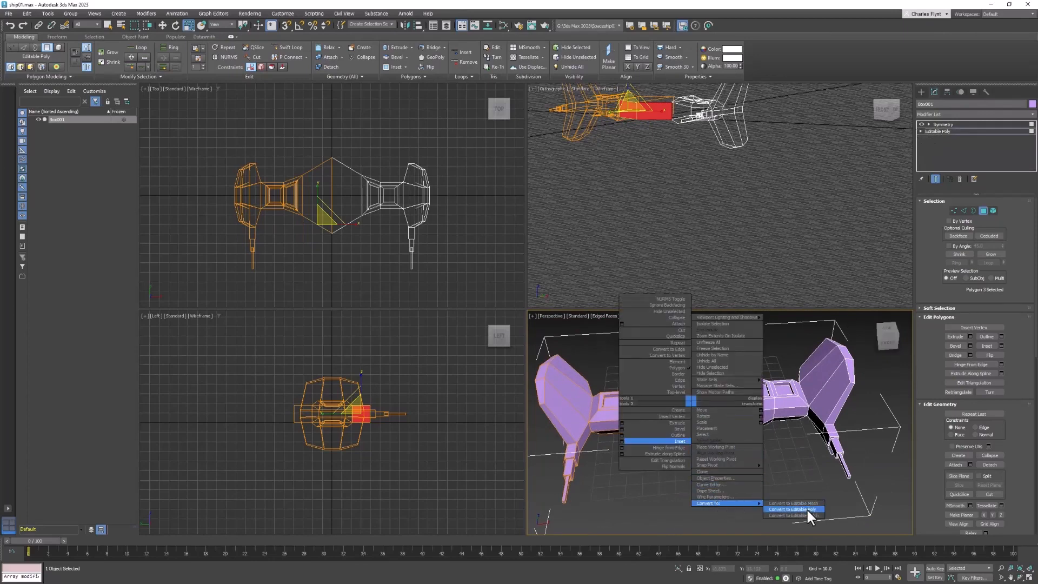
# - Convert the mirrored hull to a single Editable Poly, collapsing the Symmetry modifier
pyautogui.click(793, 509)
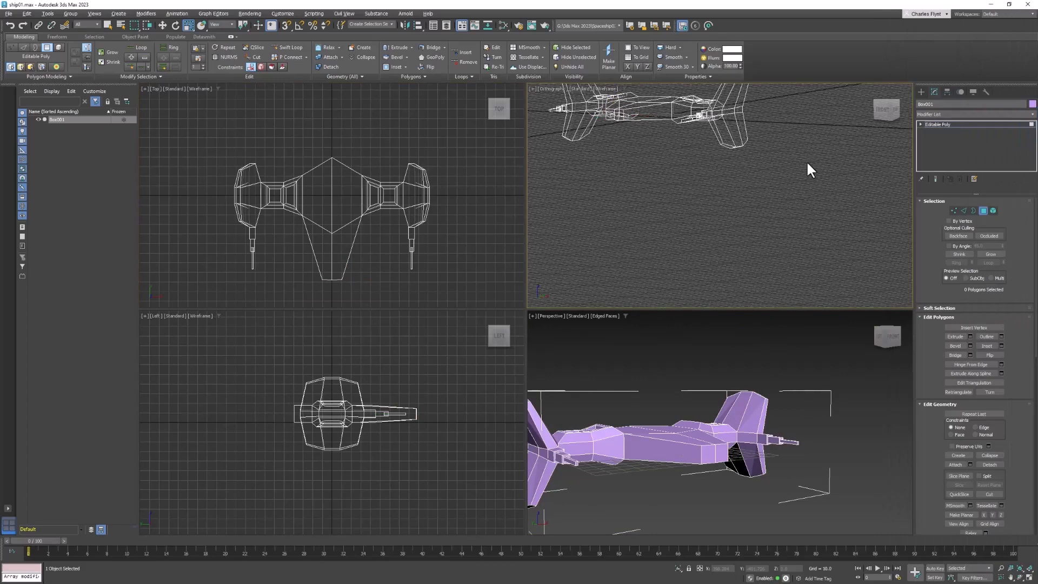
pyautogui.moveTo(409, 260)
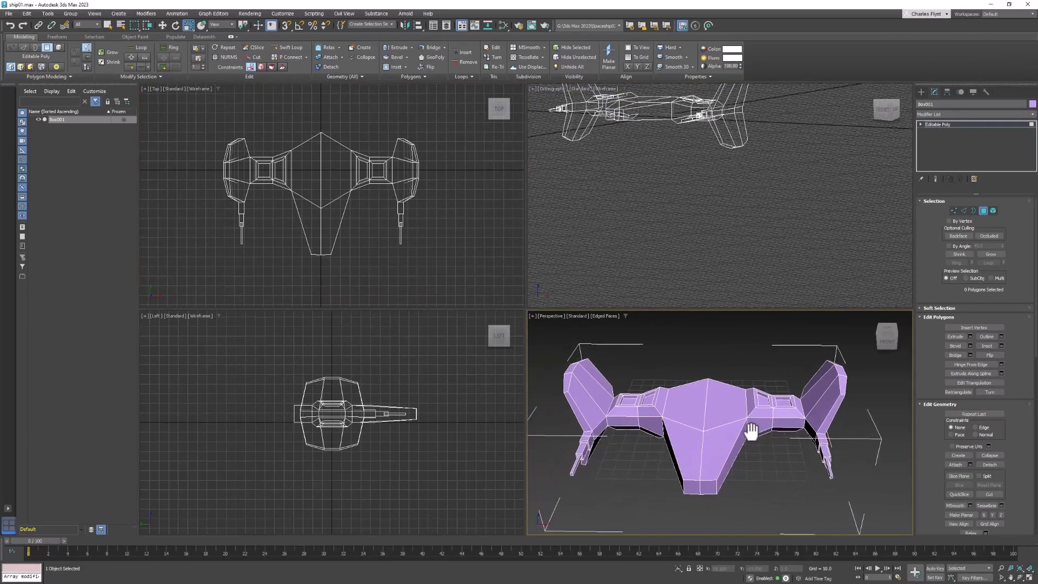
# - Set the orthographic viewport to Front and remove one half of the hull mesh
pyautogui.click(551, 88)
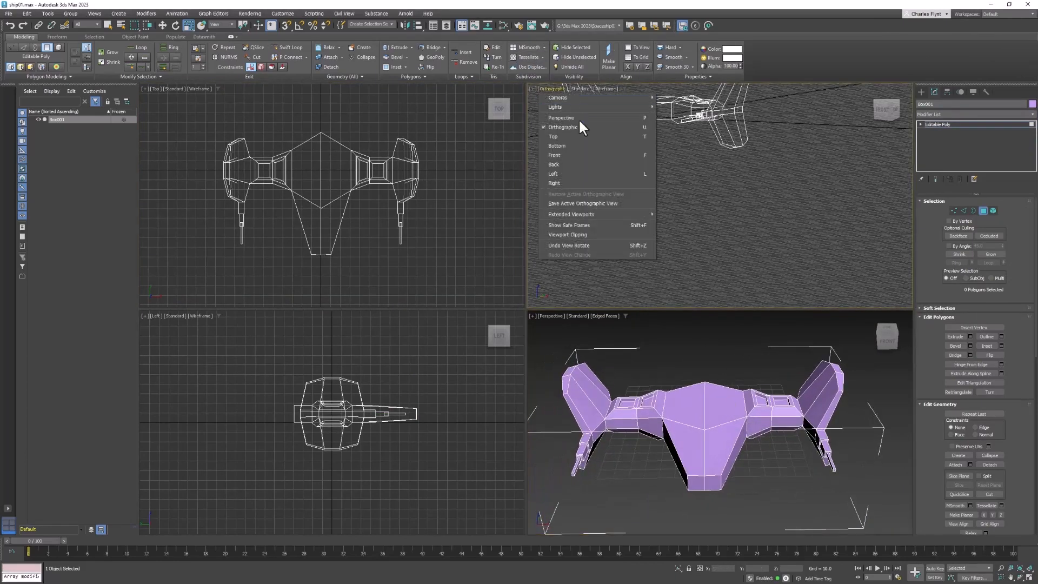
pyautogui.click(555, 155)
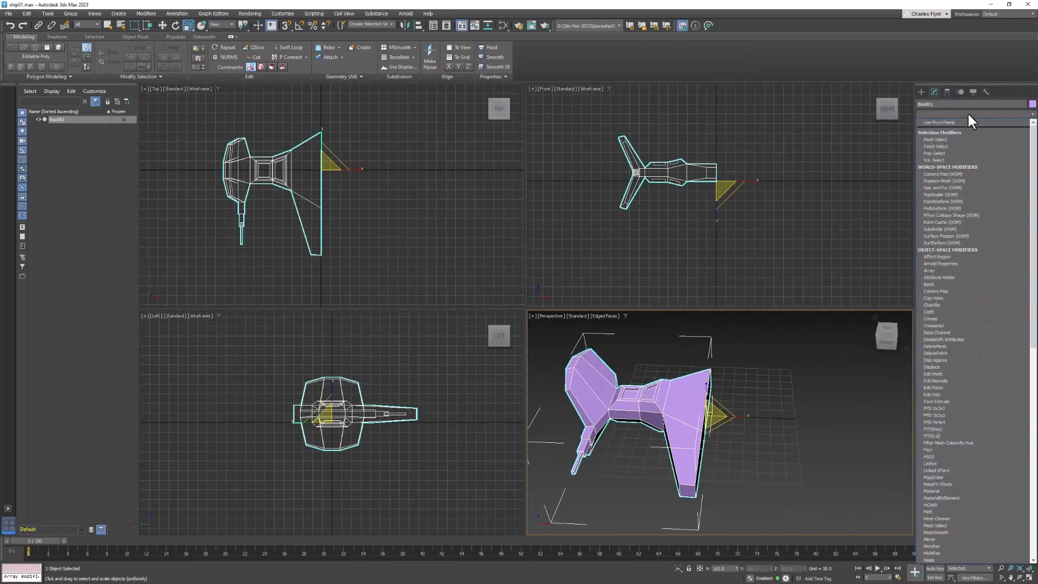
pyautogui.scroll(-3)
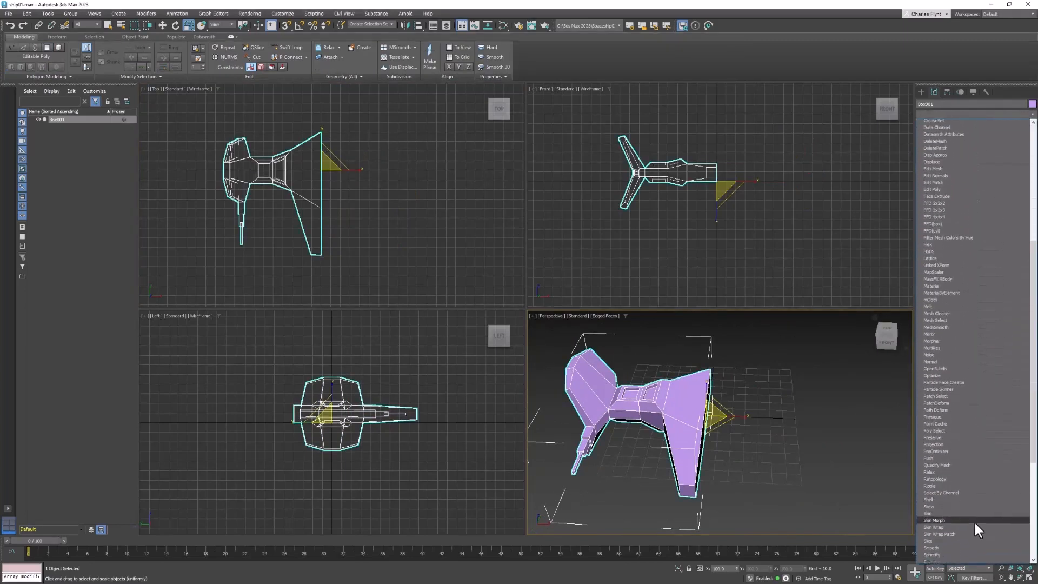
pyautogui.scroll(-3)
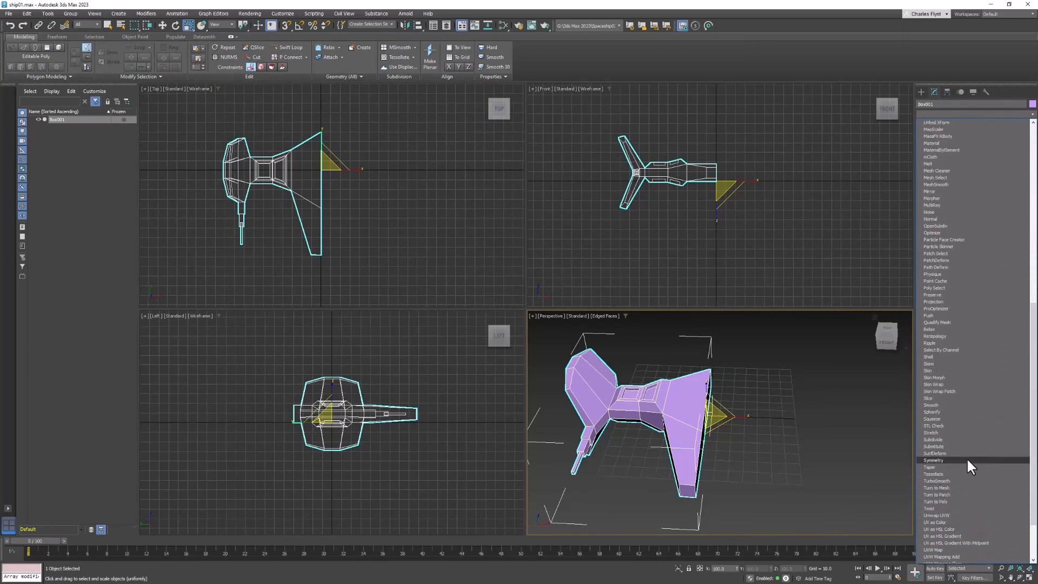
# - Add a Symmetry modifier to the half hull with Flip enabled on X
pyautogui.click(933, 461)
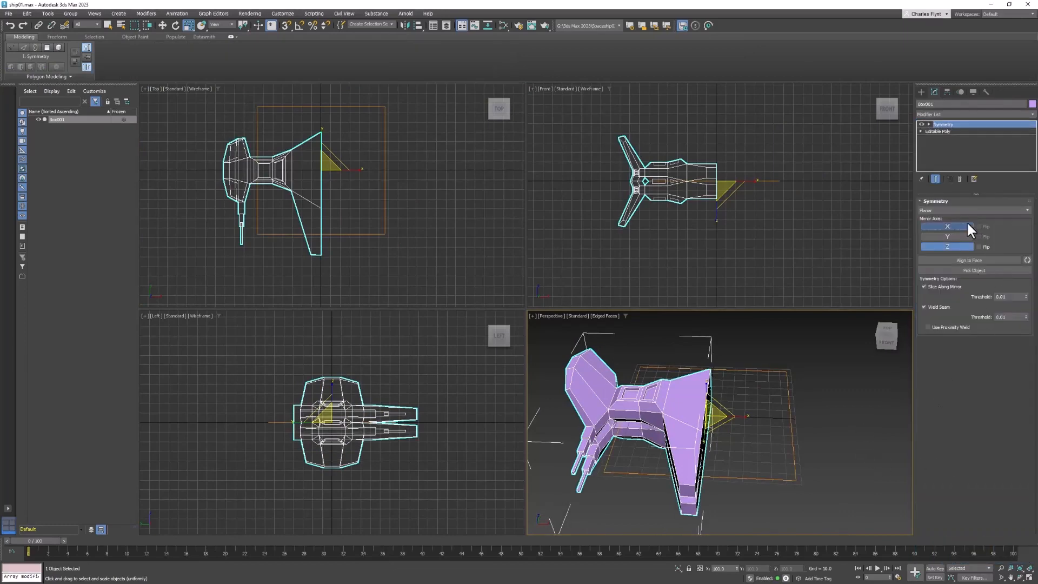
pyautogui.click(978, 226)
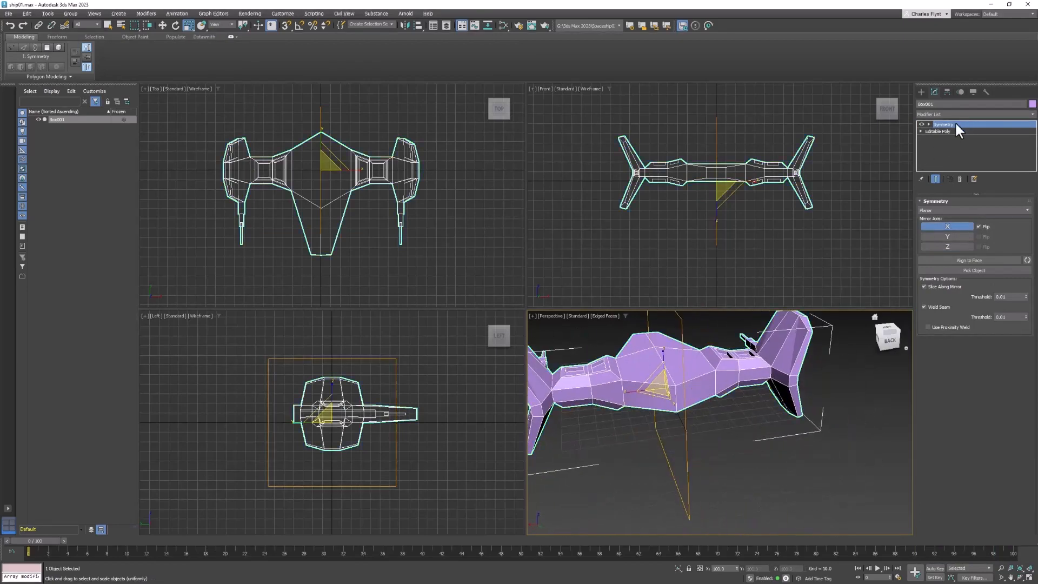
# - Expand Editable Poly and enter Polygon level to select the central fuselage face
pyautogui.click(937, 131)
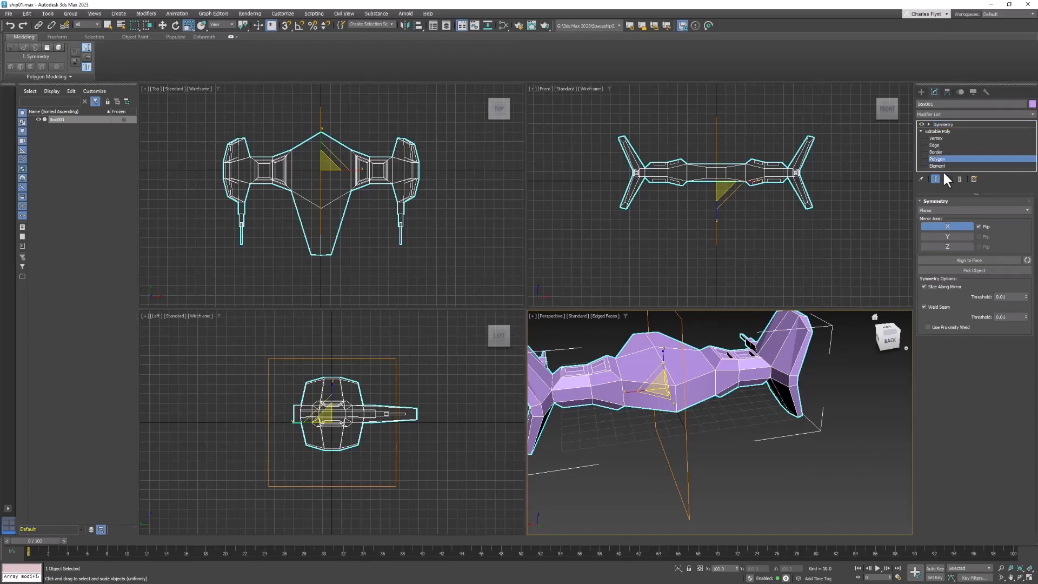
pyautogui.click(937, 159)
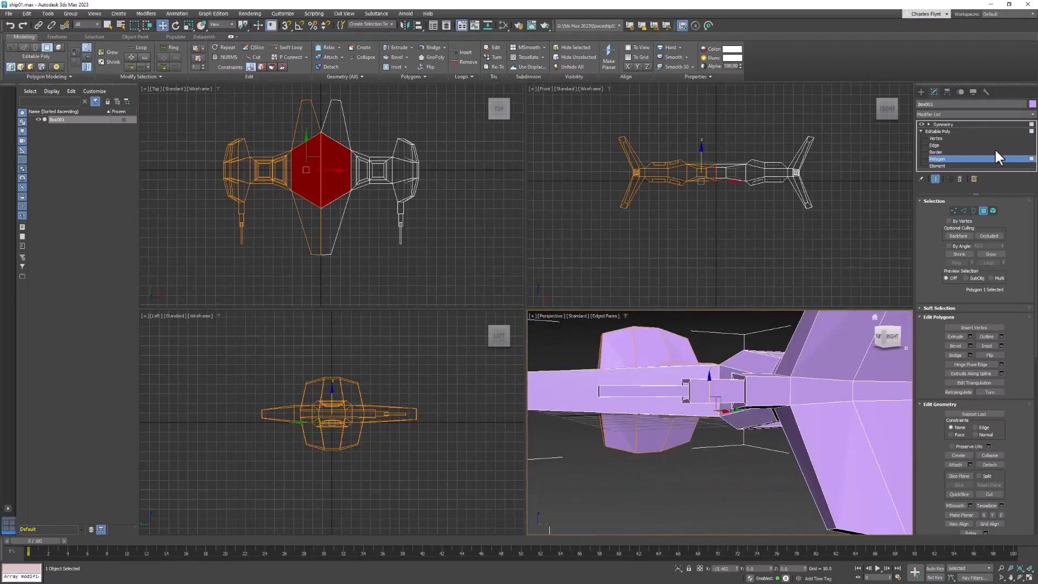
# - Collapse the stack to one Editable Poly, extrude the central belly face downward, and select two underside edges
pyautogui.rightClick(709, 378)
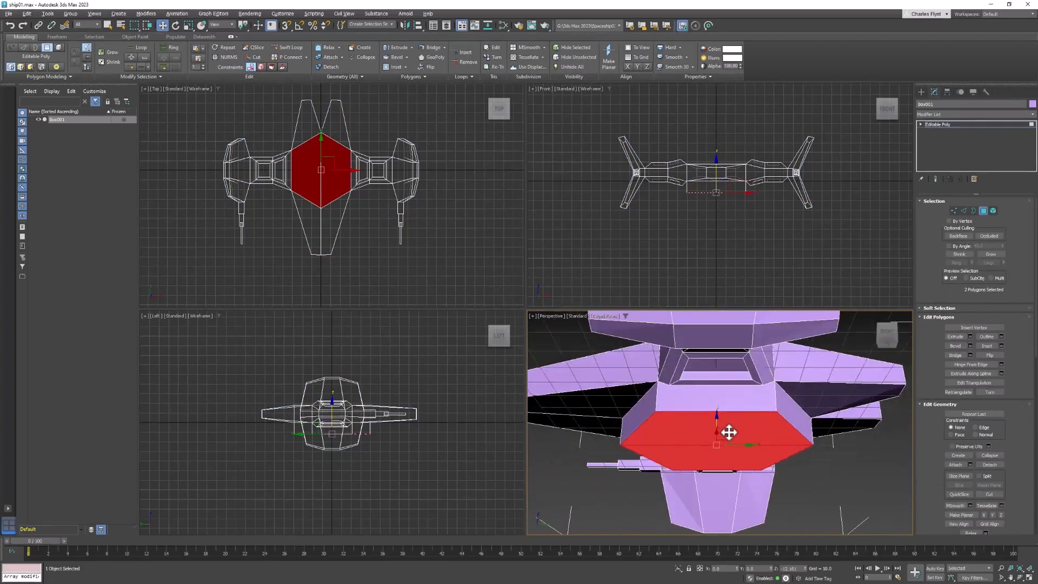
pyautogui.click(952, 211)
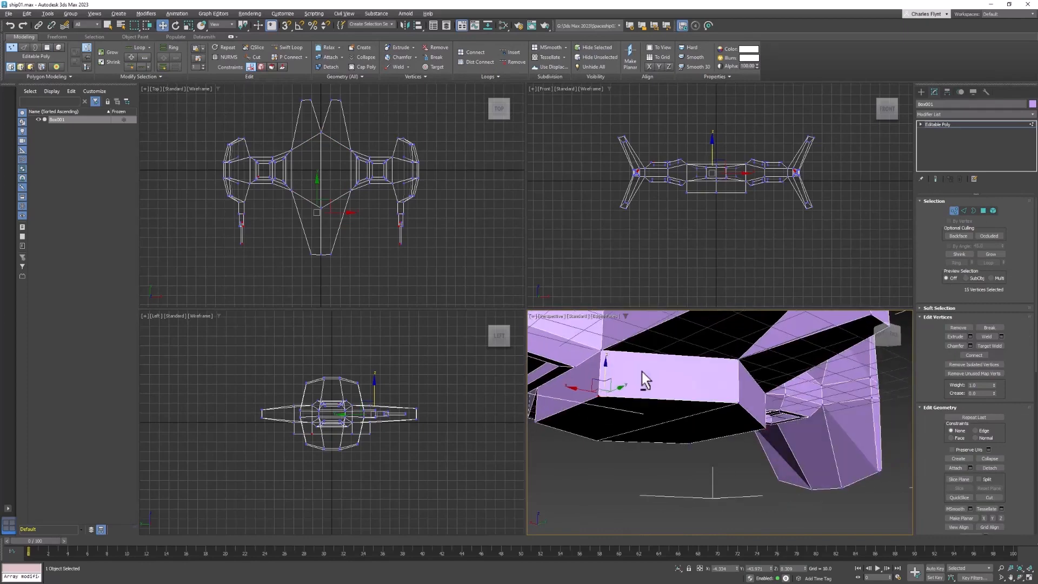
pyautogui.click(641, 385)
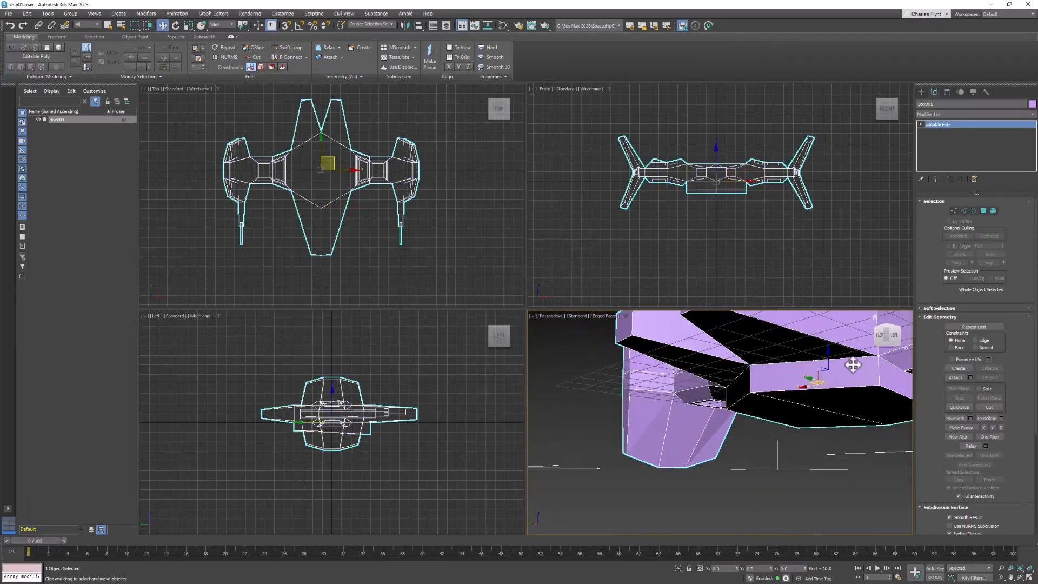
pyautogui.click(964, 211)
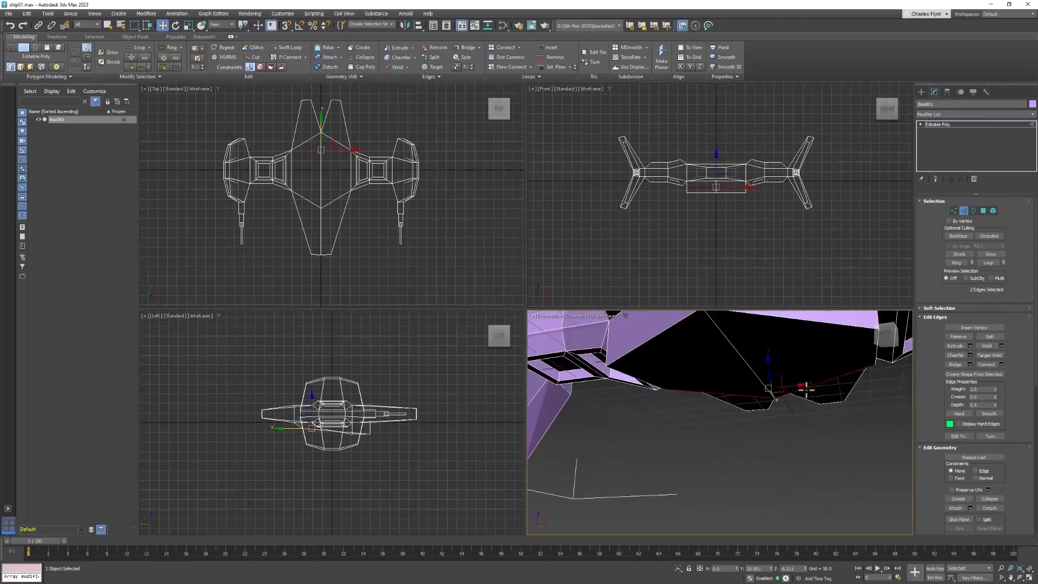
# - Inset the belly block's front faces and recess them inward into an open scoop, ready for vertex tweaks
pyautogui.click(983, 211)
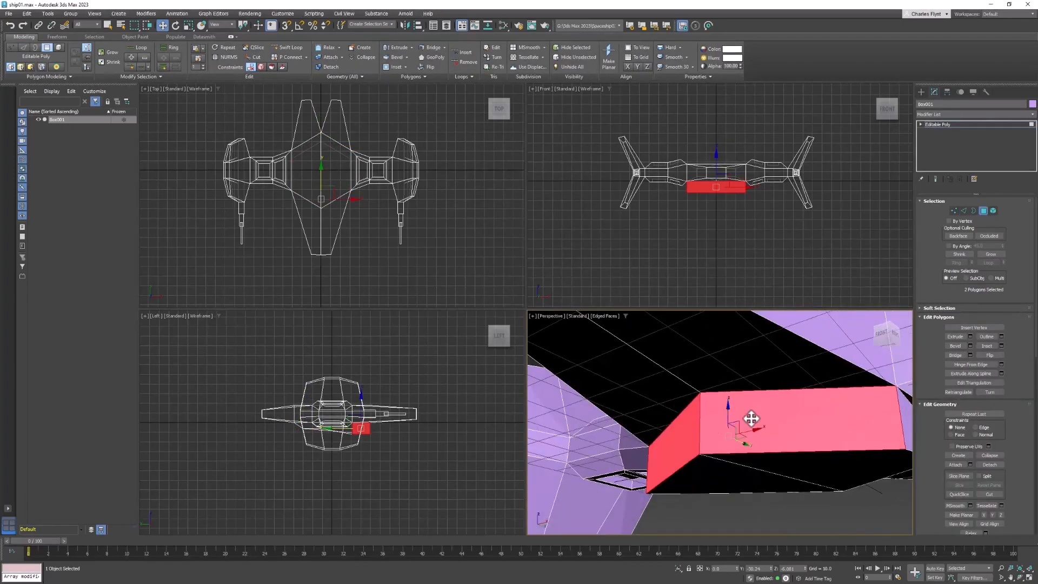
pyautogui.click(987, 345)
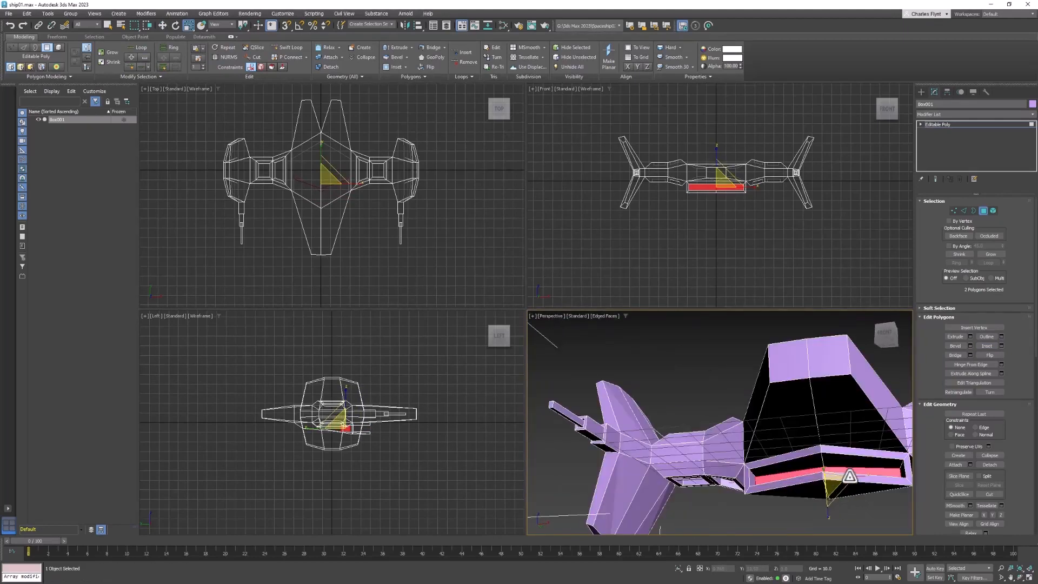
pyautogui.click(953, 211)
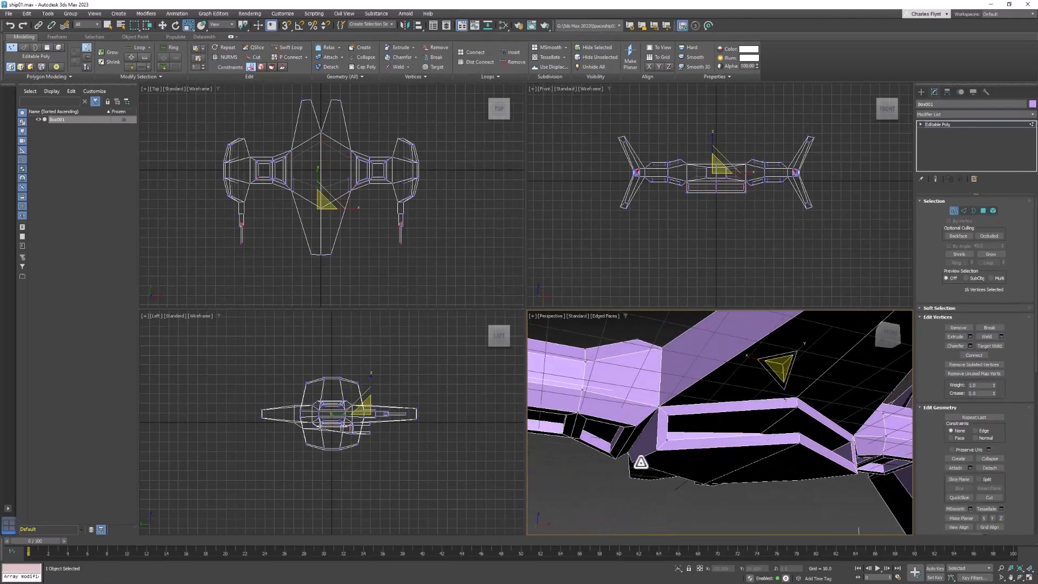